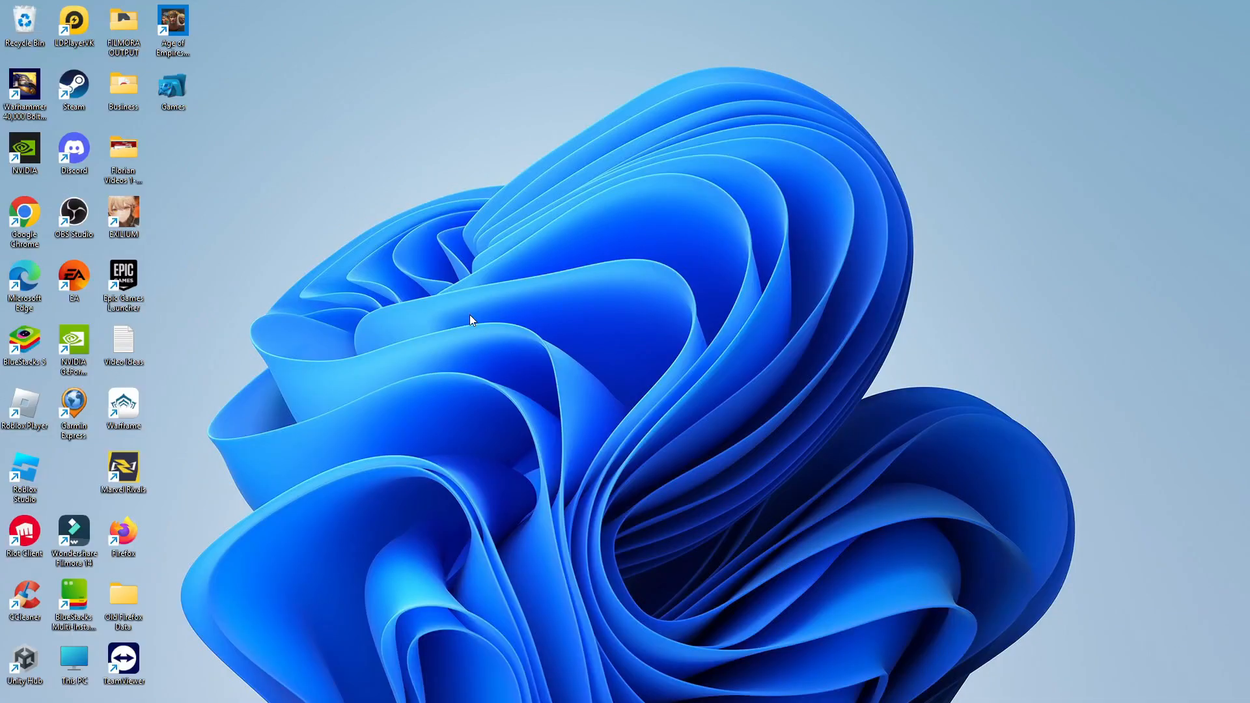
pyautogui.moveTo(592, 362)
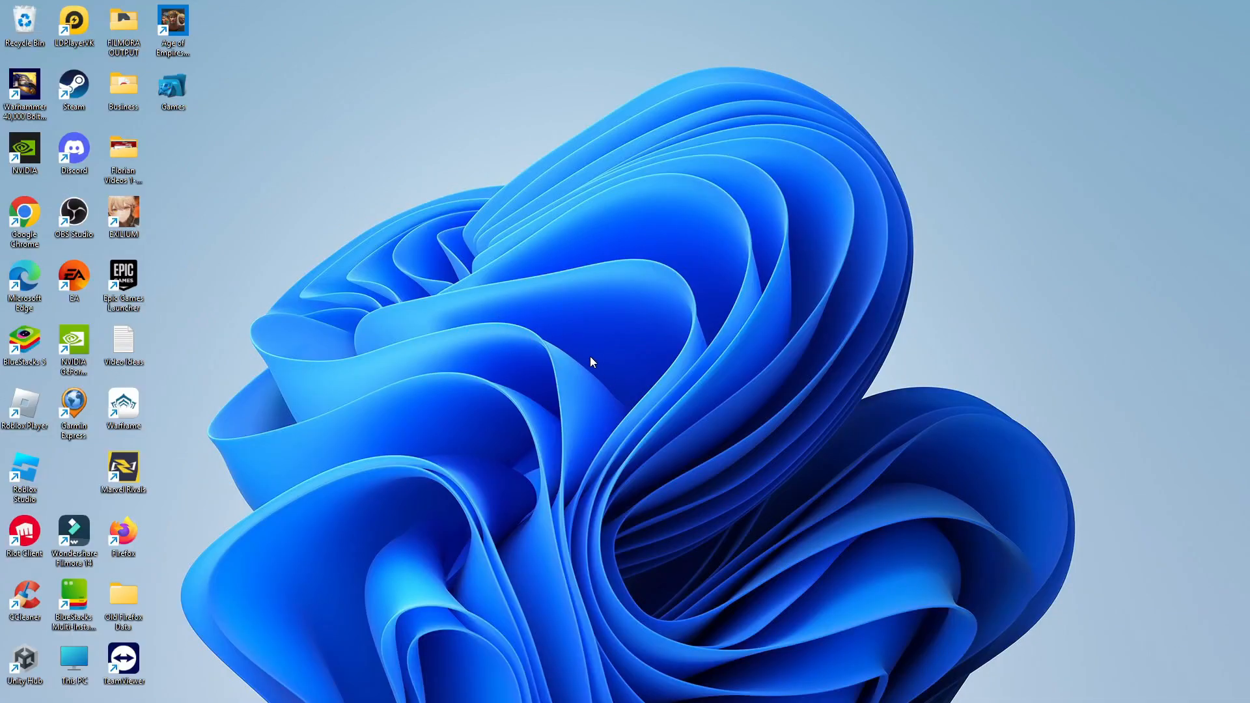
pyautogui.moveTo(600, 467)
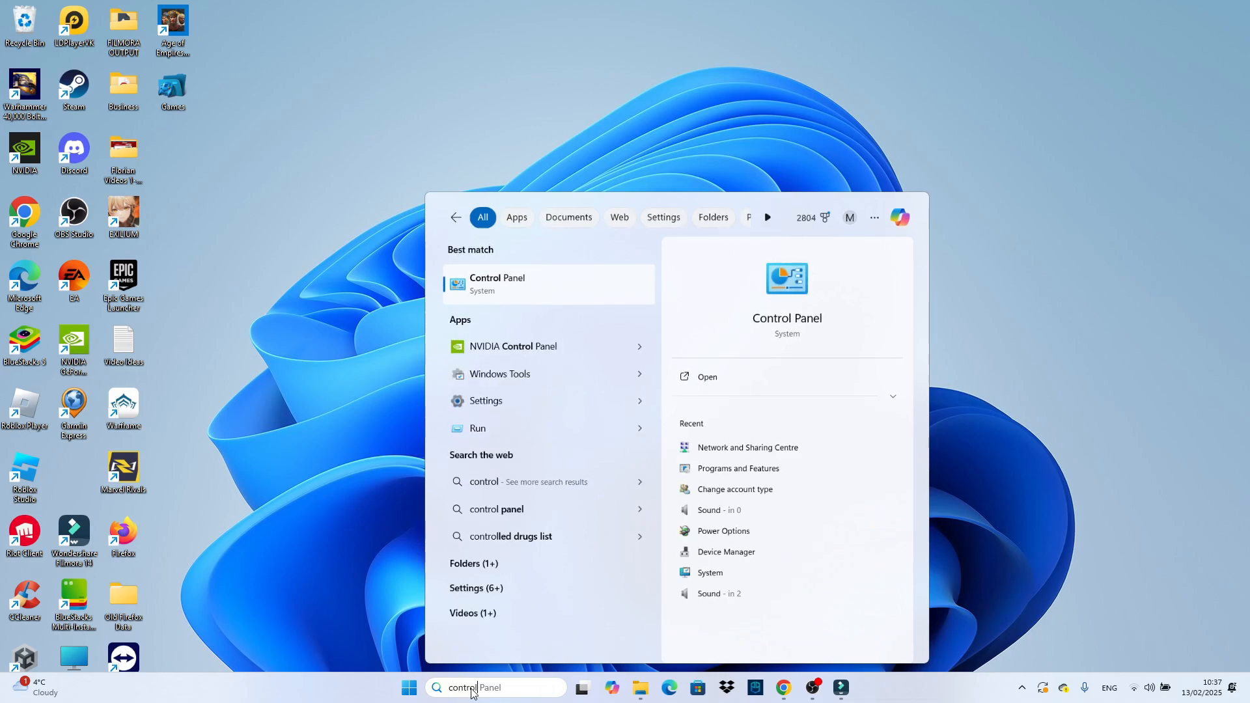
# - Search for 'controlpan' and launch Control Panel from the results
pyautogui.write('controlpan')
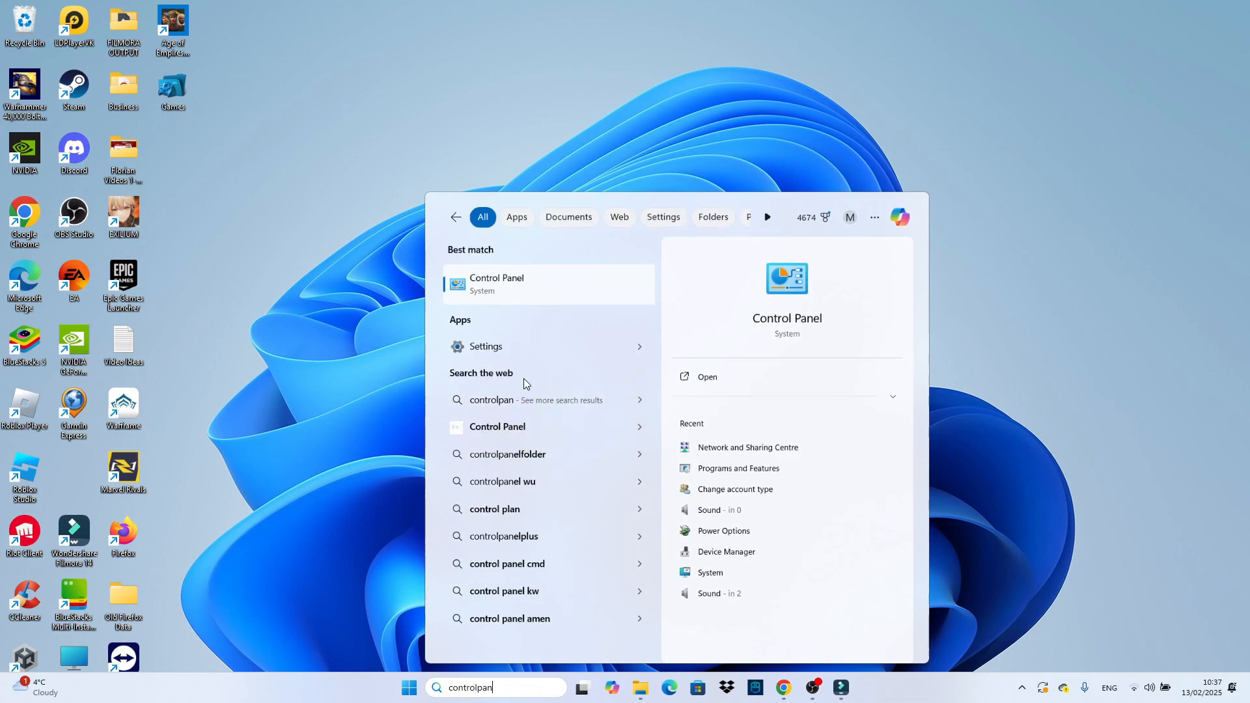
pyautogui.click(496, 283)
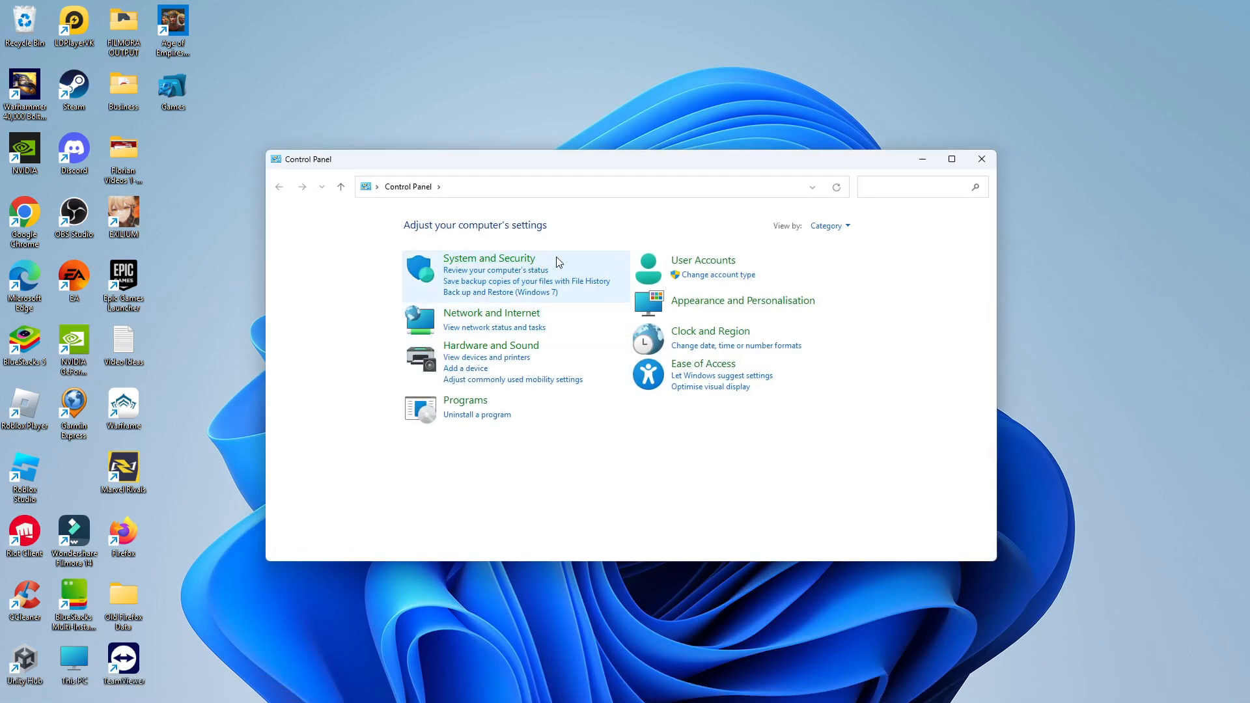
pyautogui.moveTo(739, 267)
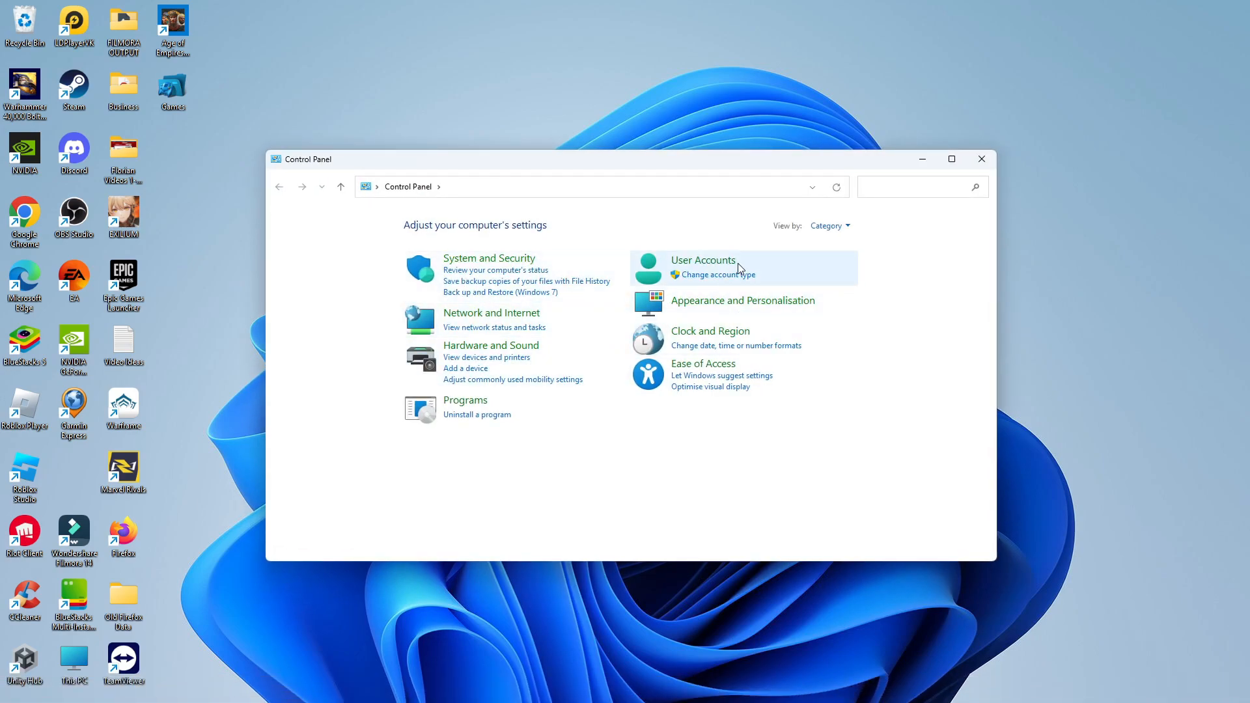
pyautogui.moveTo(817, 234)
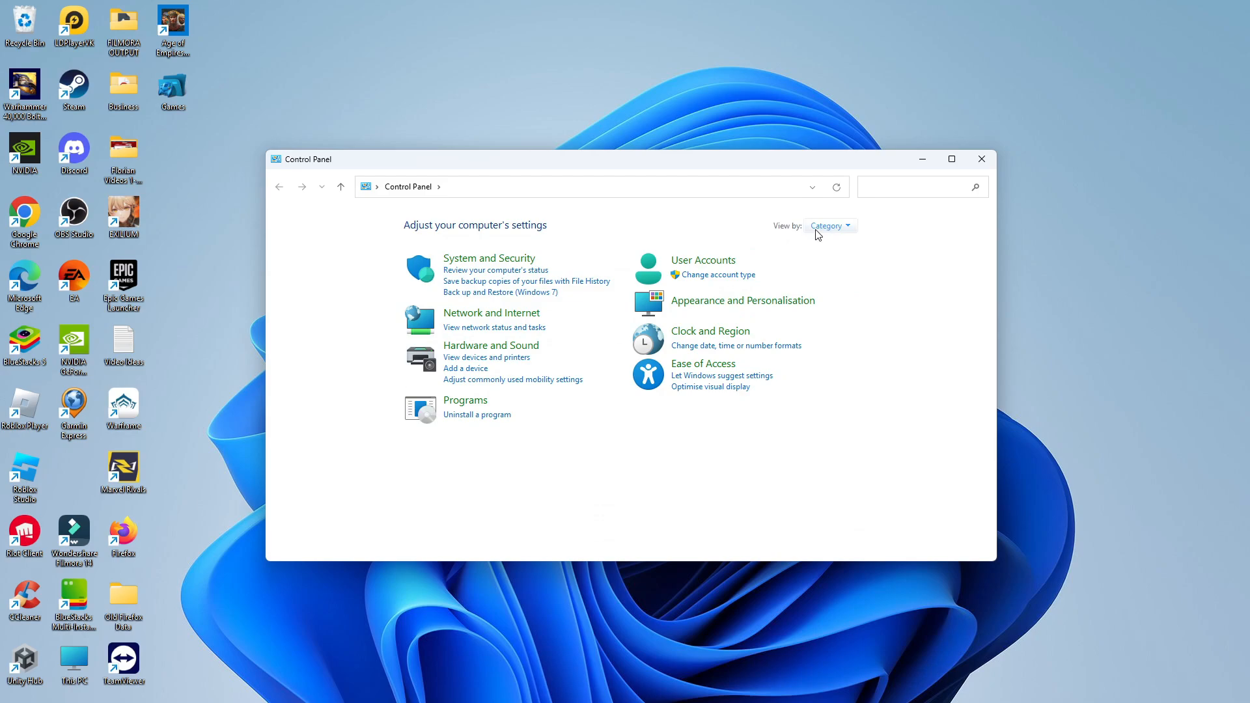
pyautogui.moveTo(853, 231)
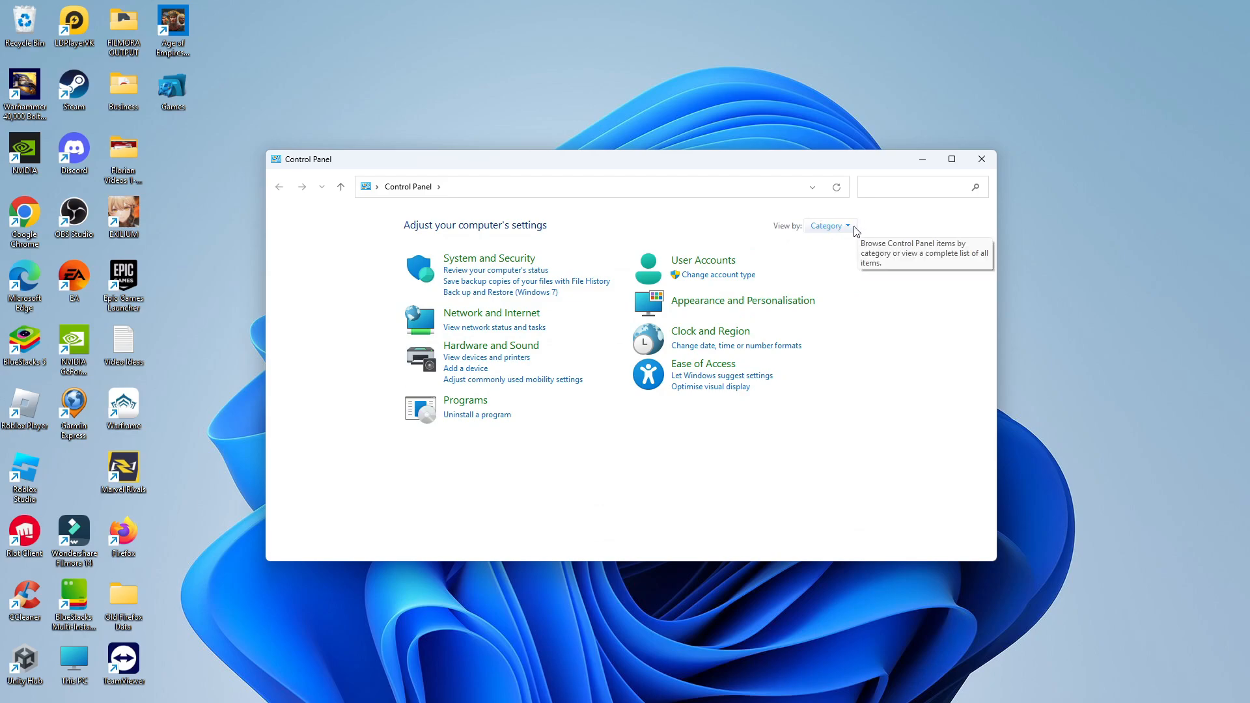
# - Switch the Control Panel 'View by' setting from Category to Large icons
pyautogui.click(829, 226)
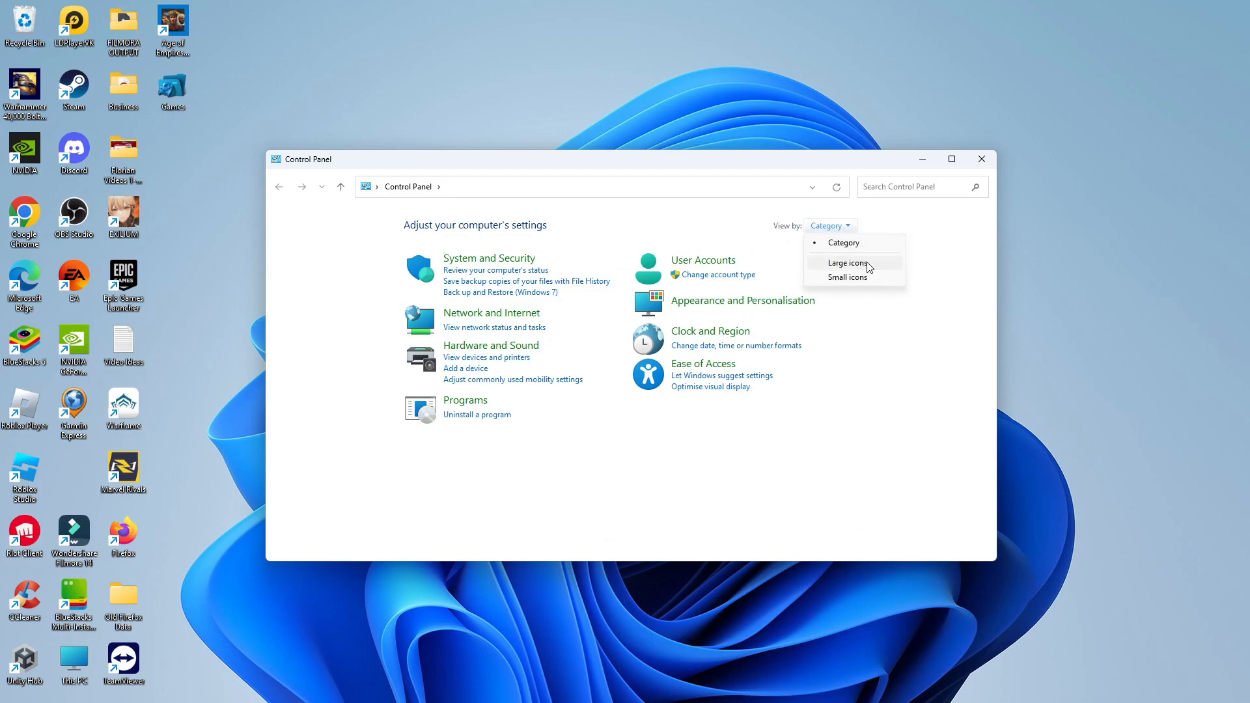
pyautogui.click(845, 262)
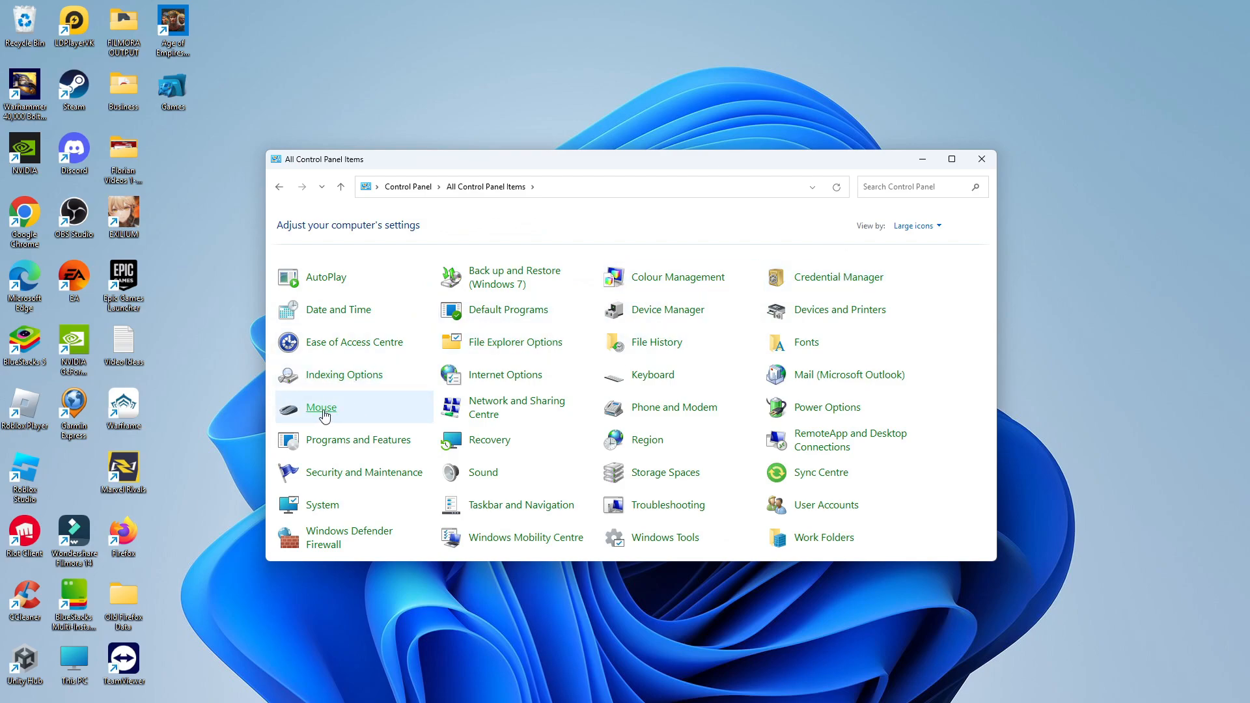
pyautogui.moveTo(321, 407)
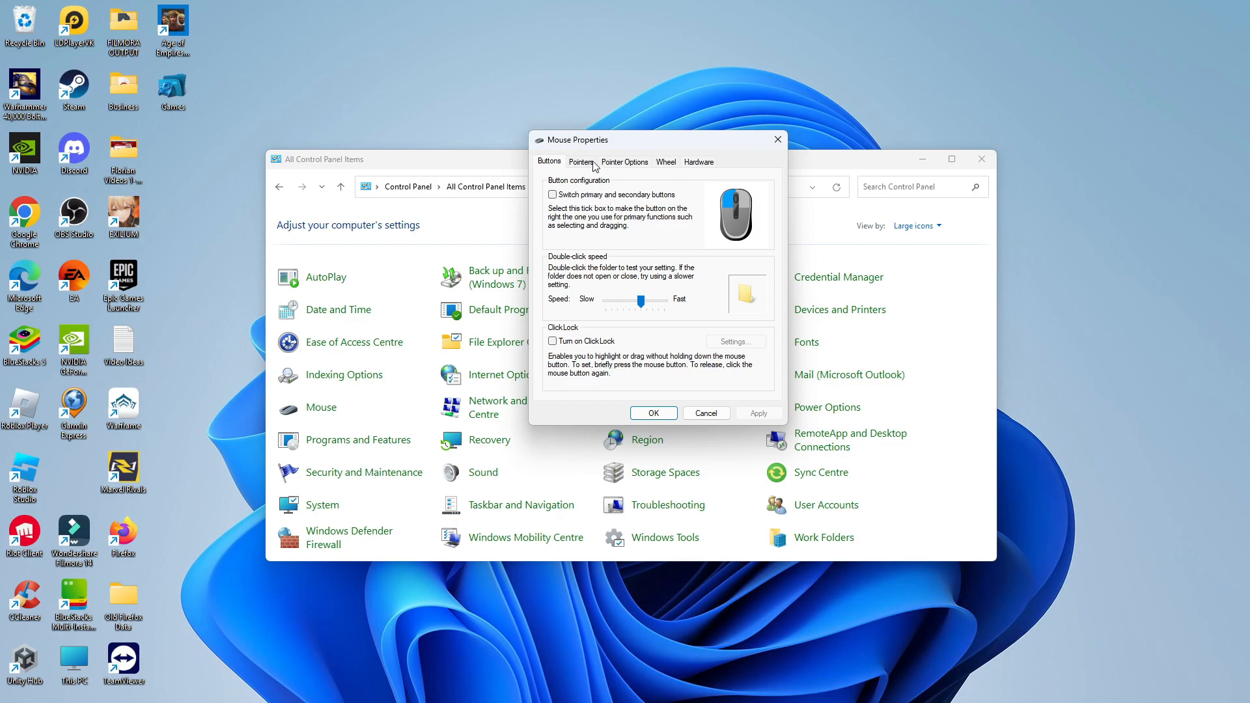
# - On the Mouse Properties Pointers tab, keep the Windows Default (system scheme) and confirm with OK
pyautogui.click(580, 162)
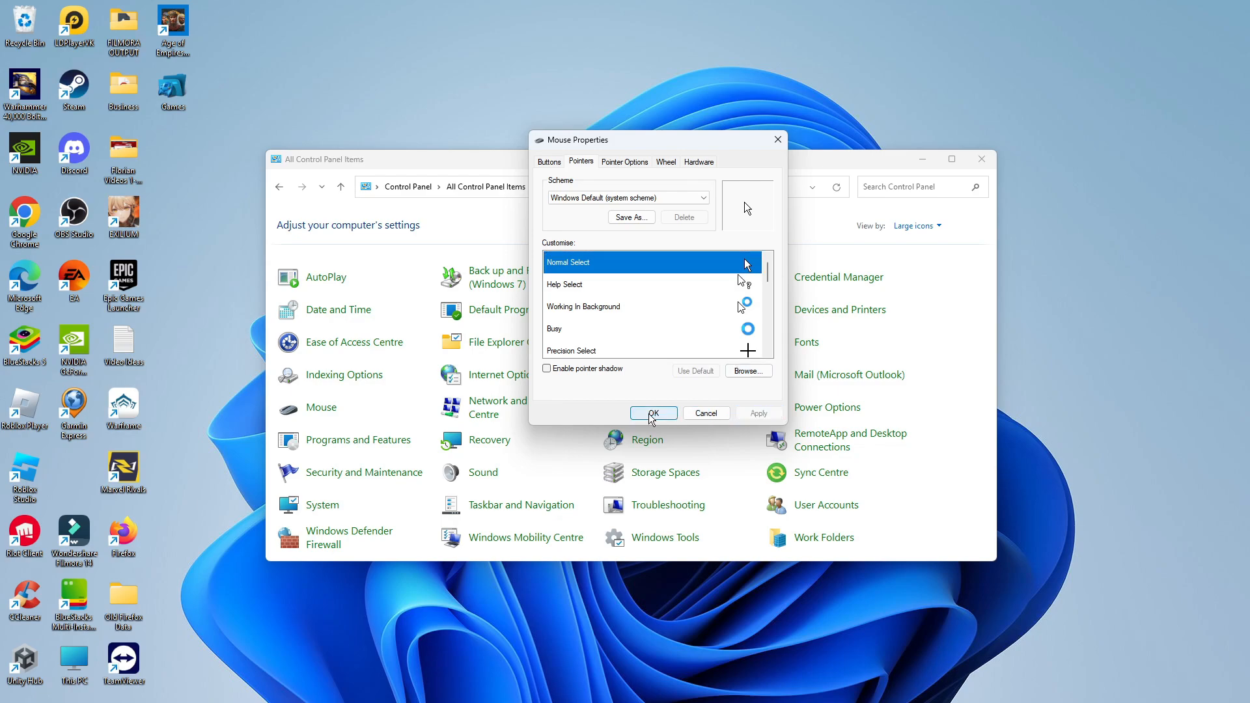
pyautogui.click(652, 413)
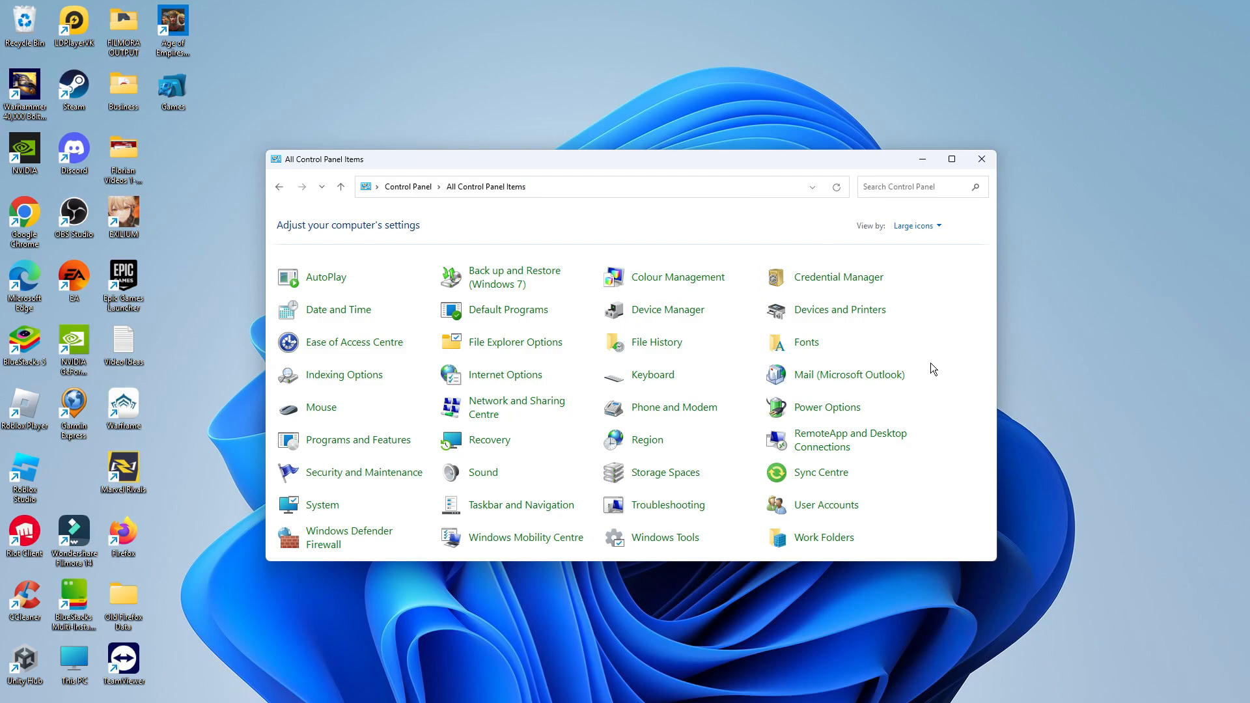
pyautogui.moveTo(981, 159)
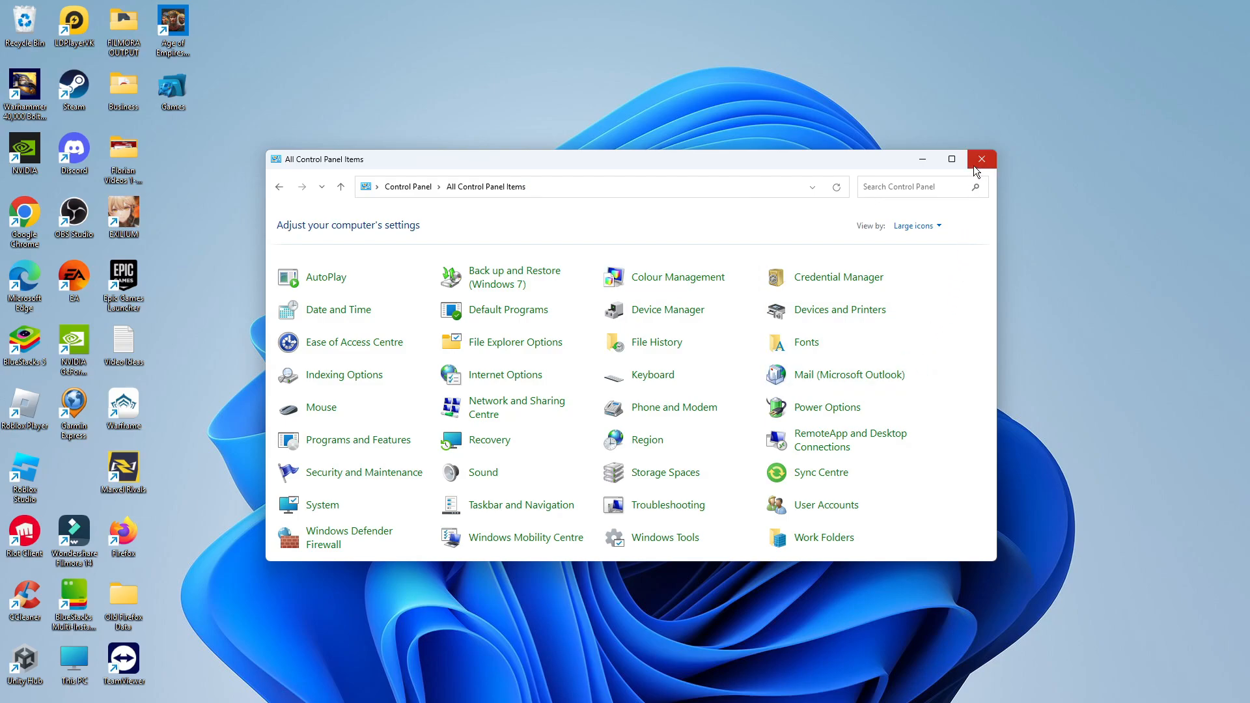
# - Close the Control Panel window to return to the desktop
pyautogui.click(981, 159)
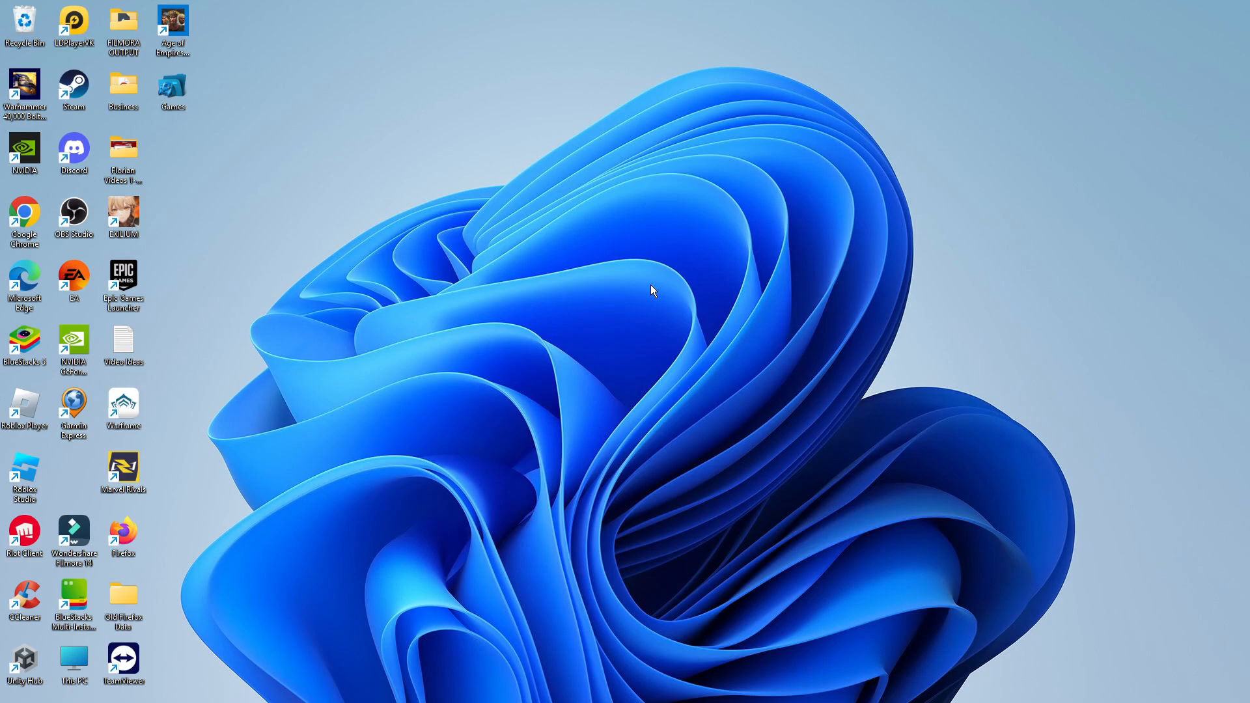
pyautogui.moveTo(660, 253)
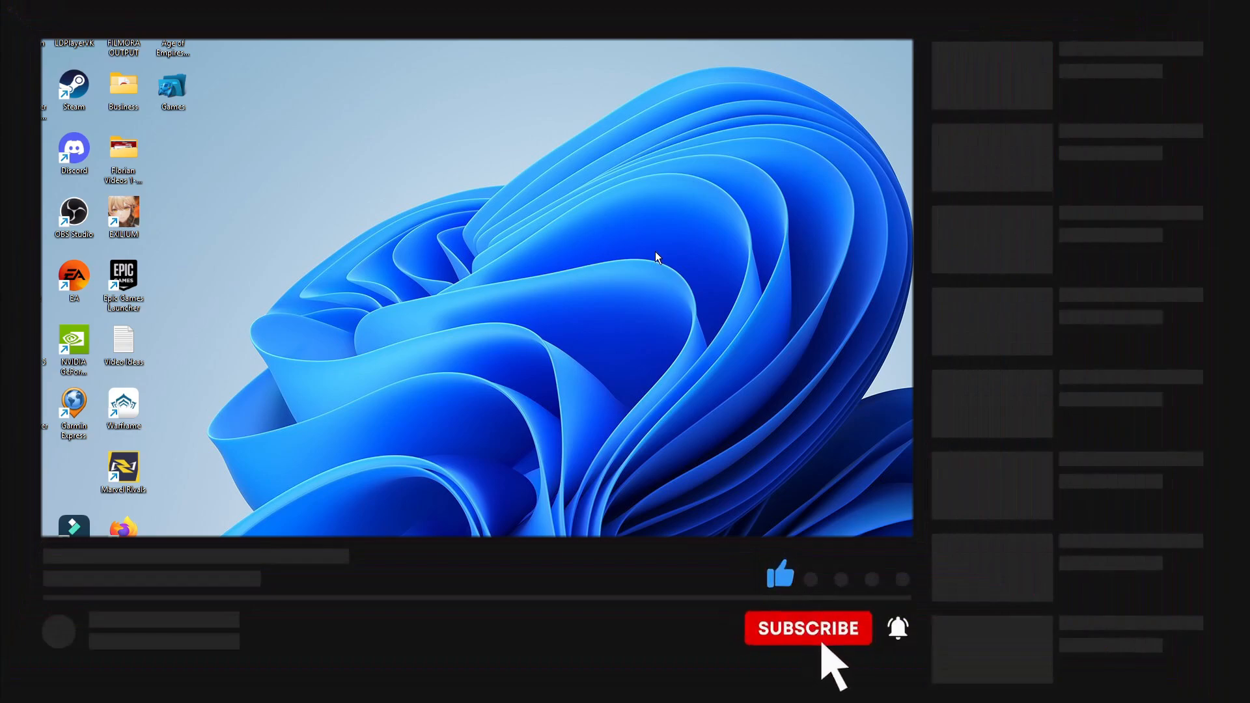
pyautogui.click(806, 628)
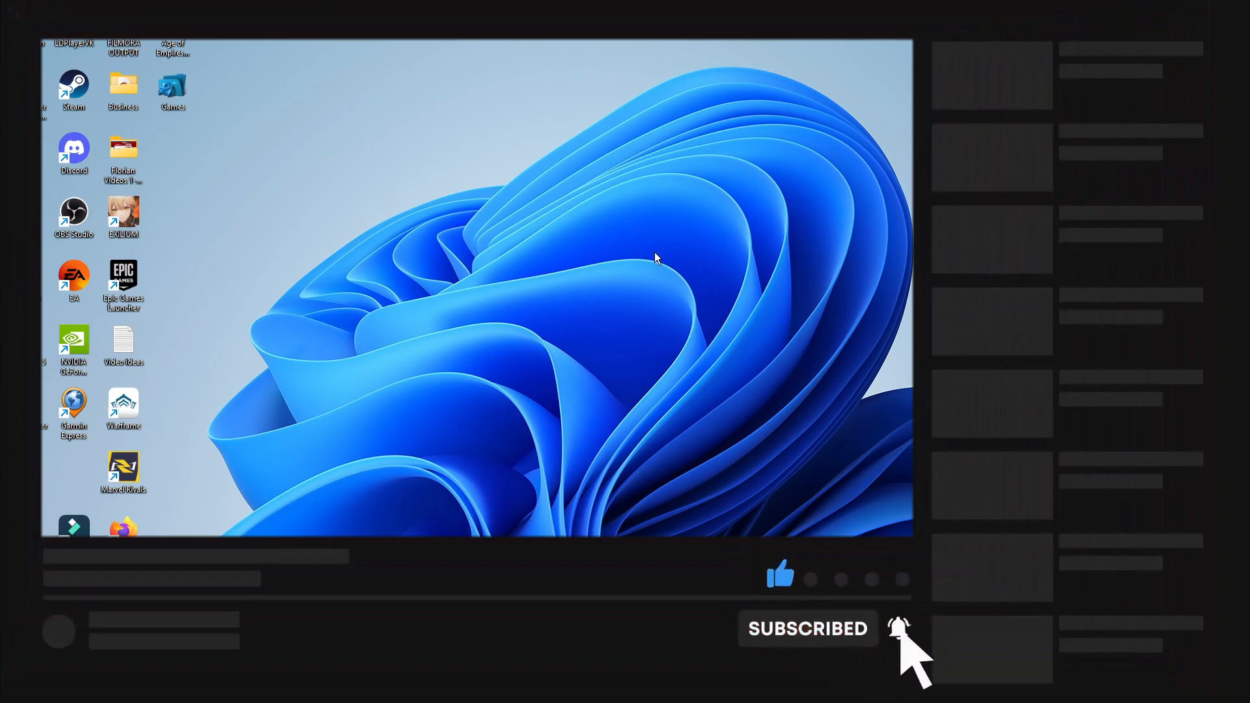